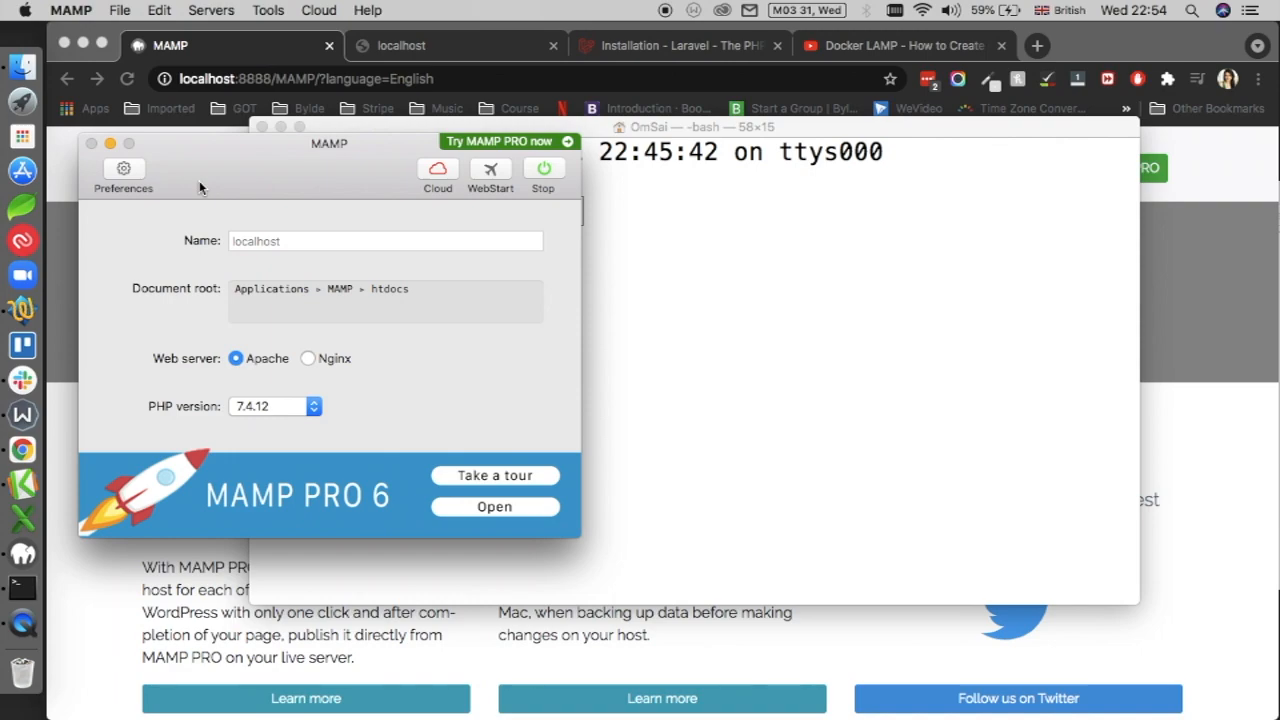
mouse_move(389, 293)
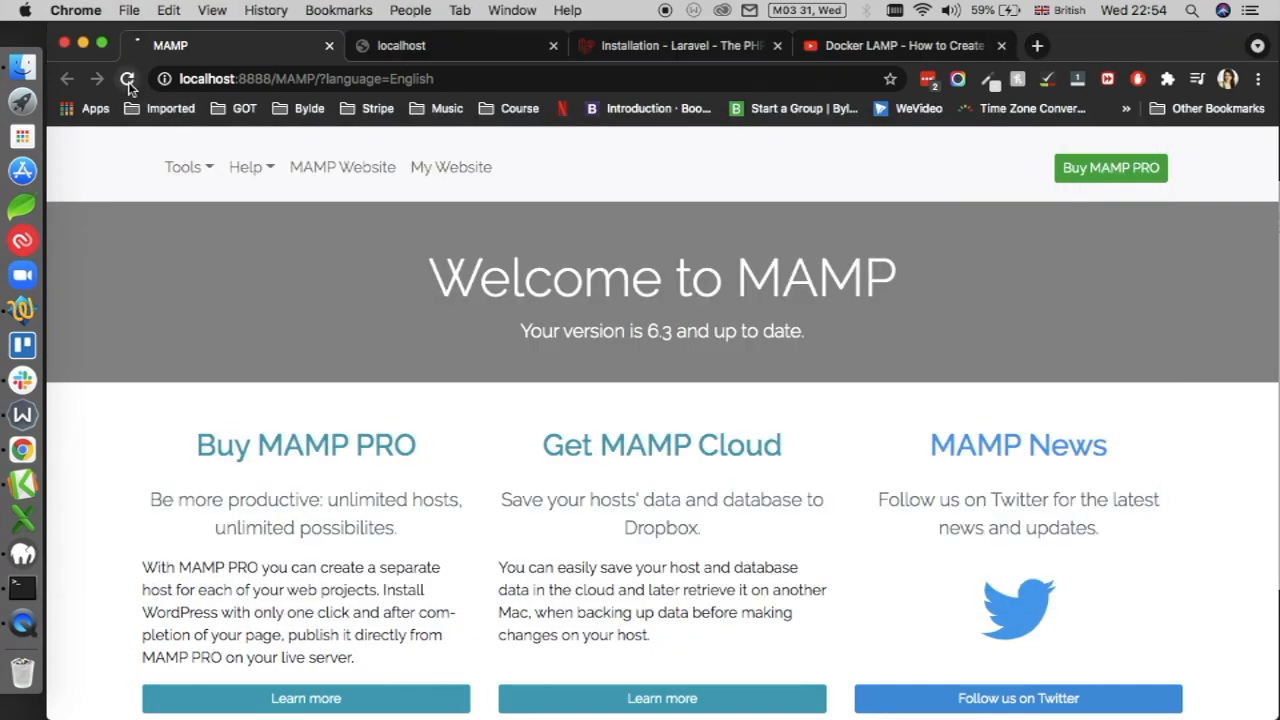
Reload the MAMP welcome page and confirm localhost:8000 refuses to connect
left_click(127, 79)
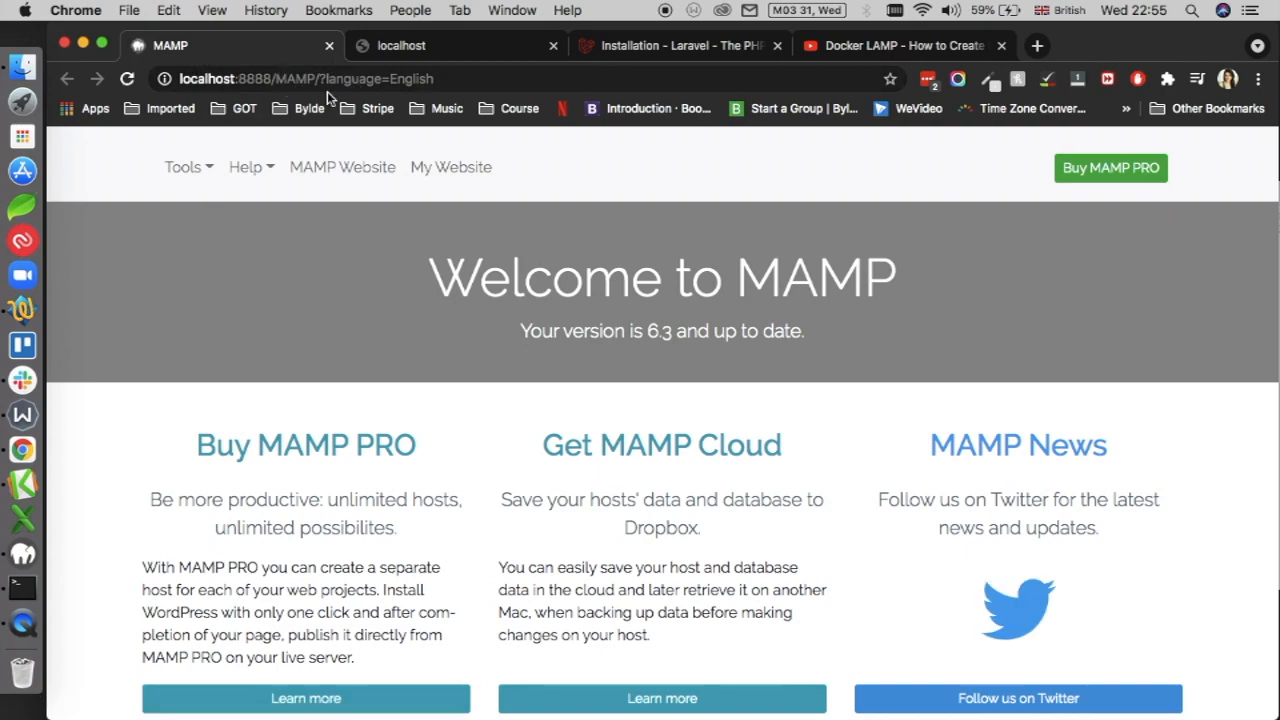
scroll("down", 3)
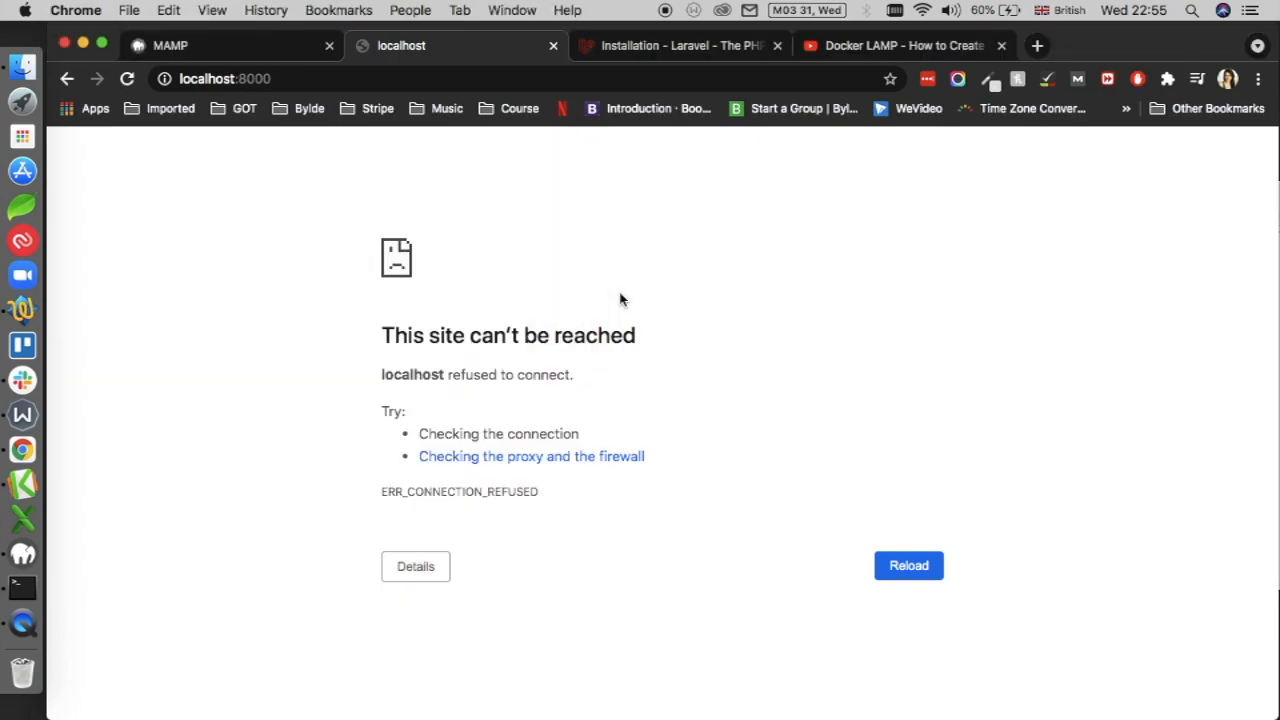
mouse_move(100, 110)
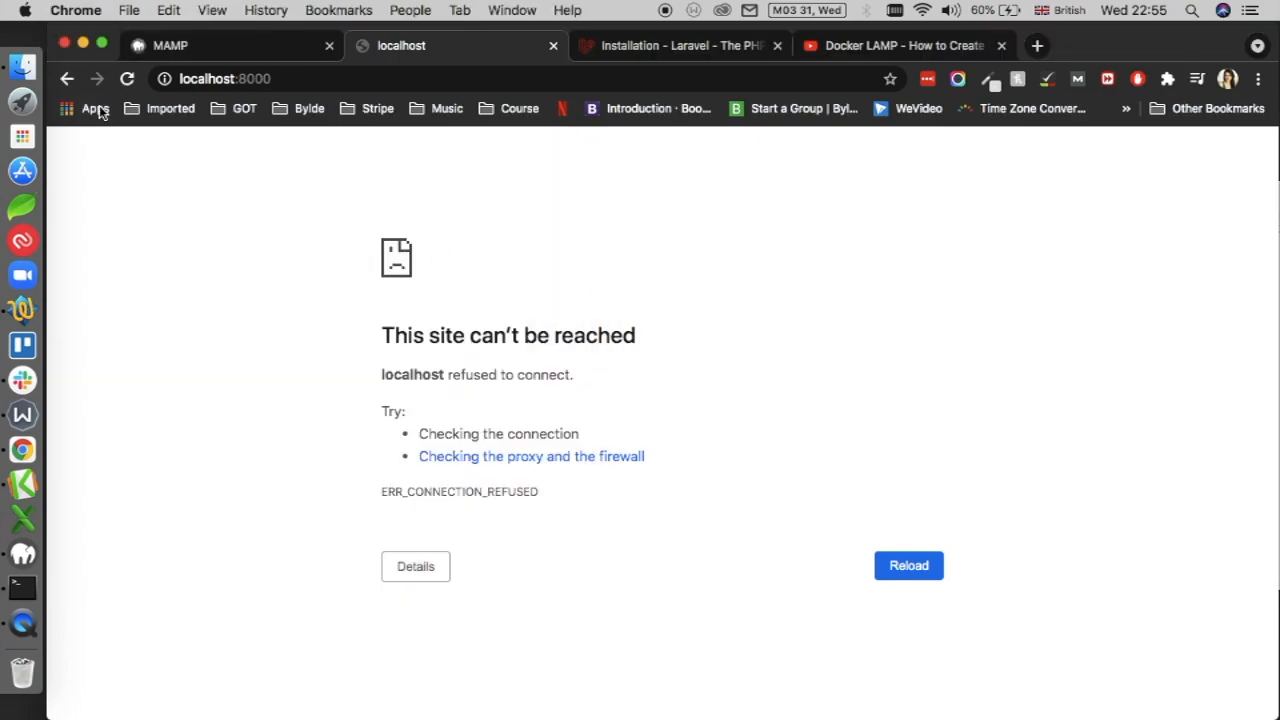
mouse_move(22, 65)
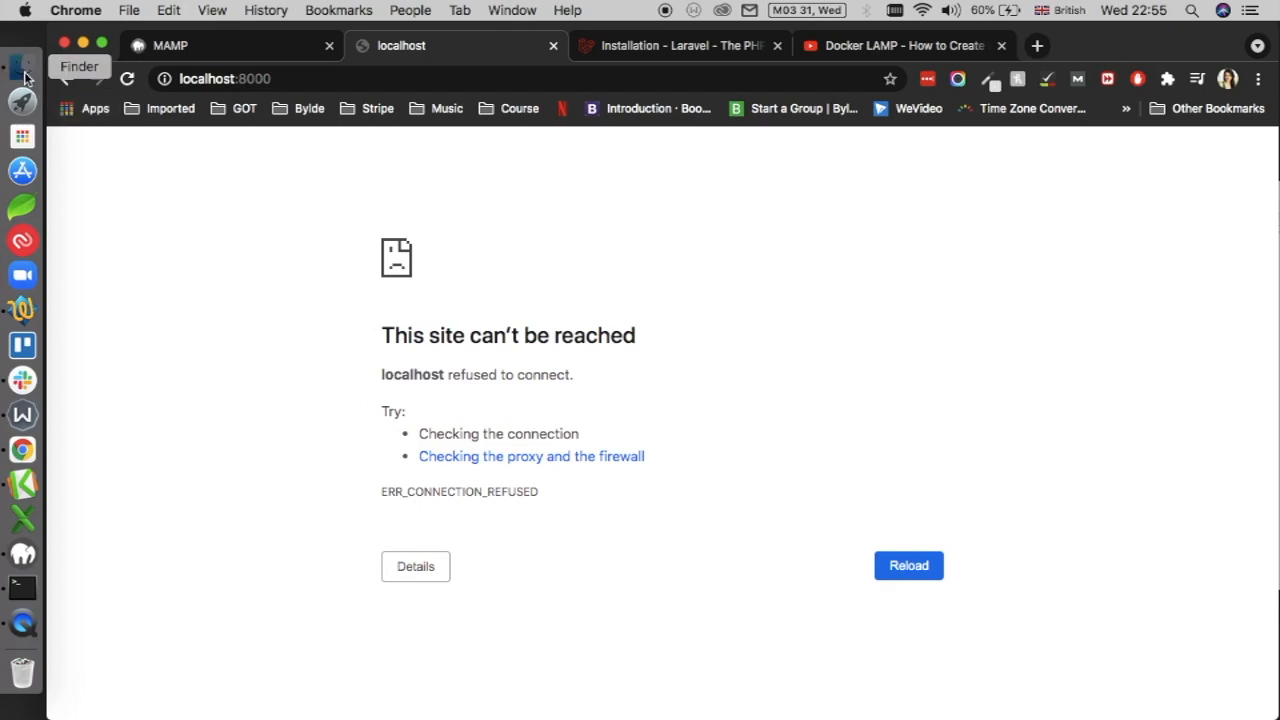
Open Applications > MAMP in Finder and point Terminal at /Applications/MAMP/htdocs
left_click(22, 61)
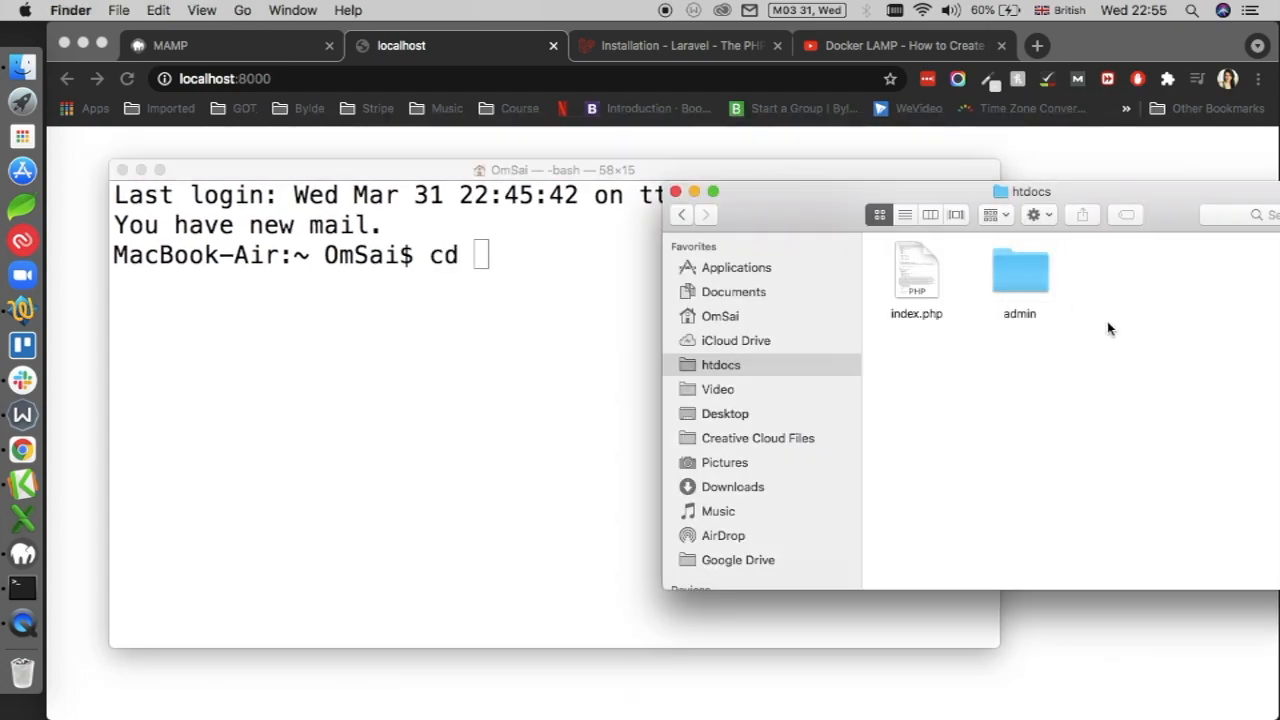
mouse_move(807, 307)
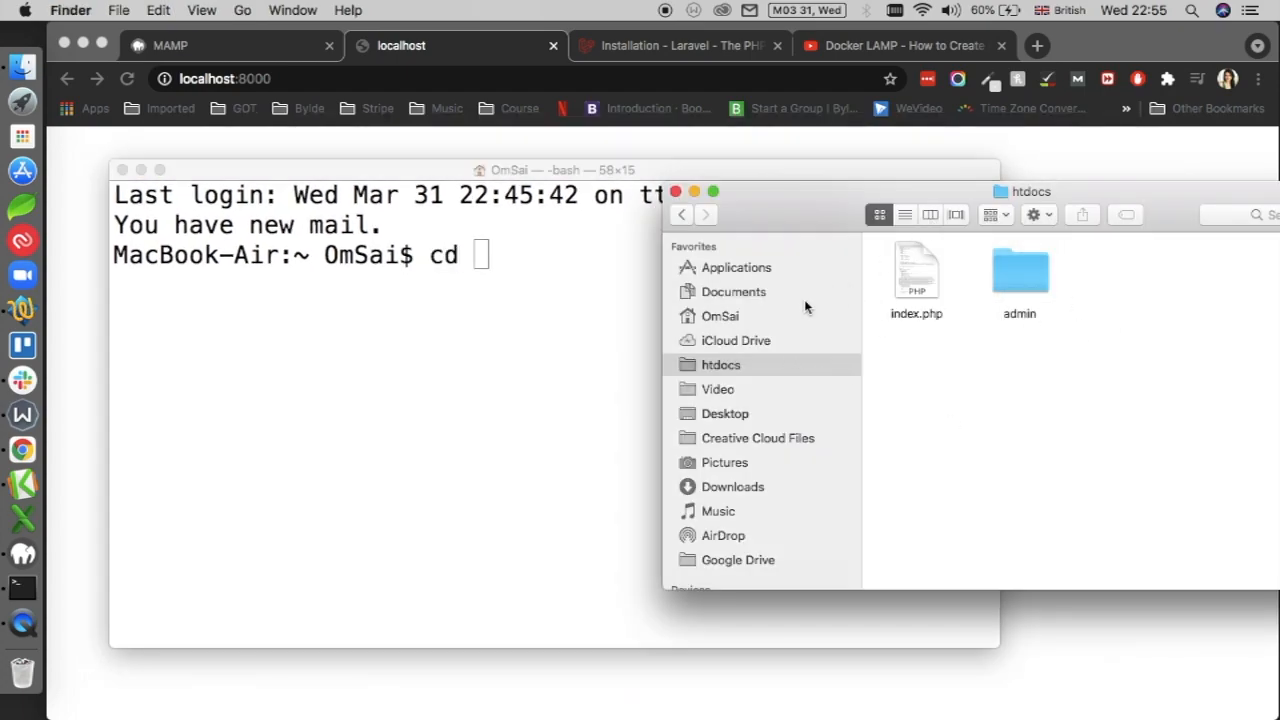
left_click(700, 249)
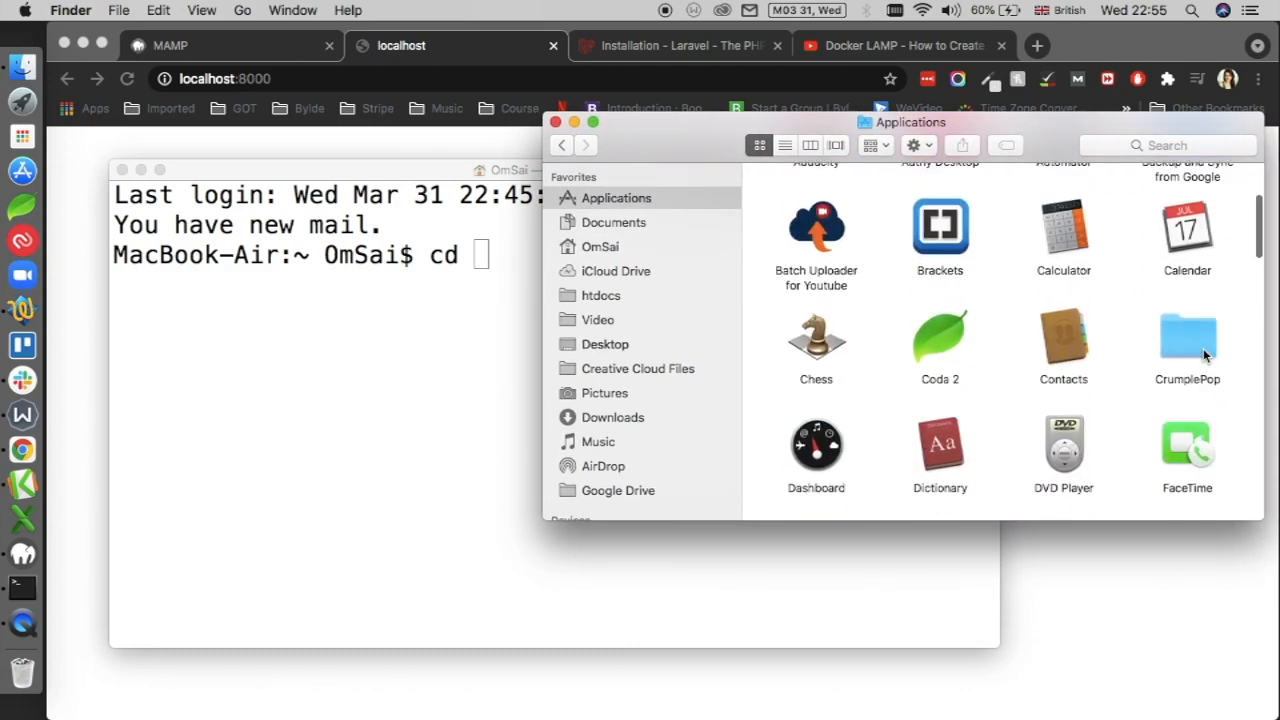
scroll("down", 3)
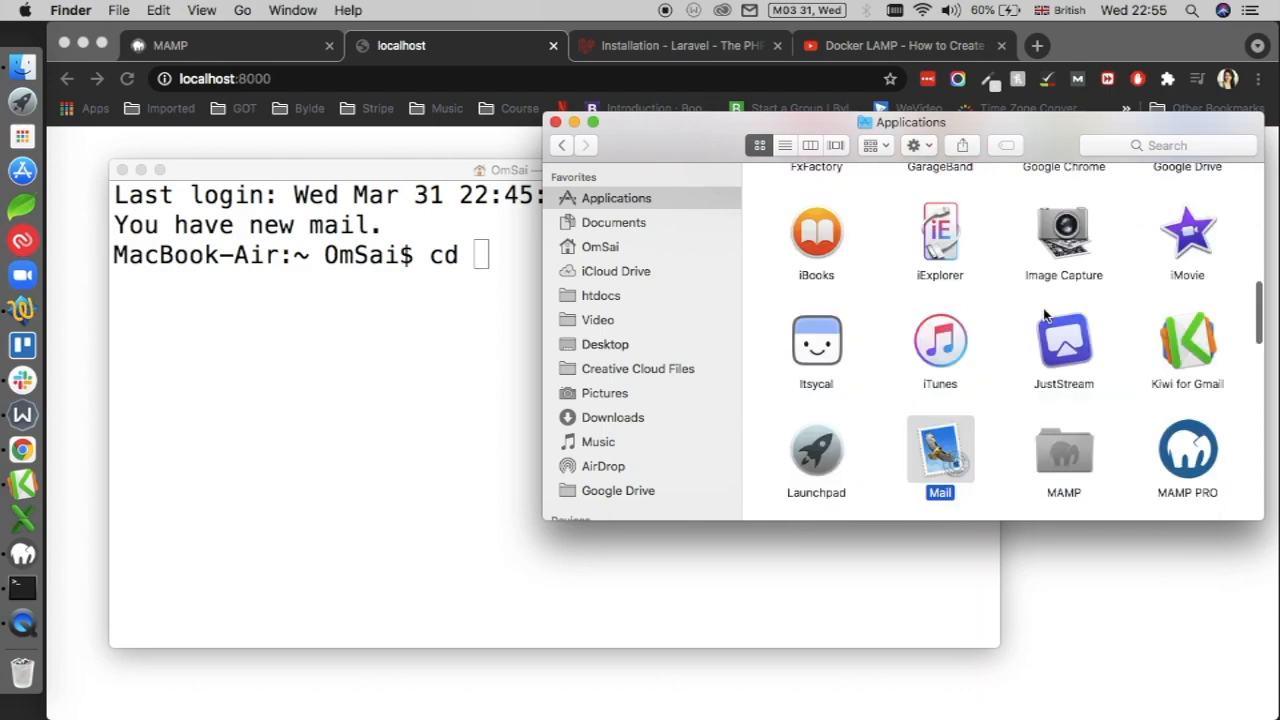
scroll("down", 3)
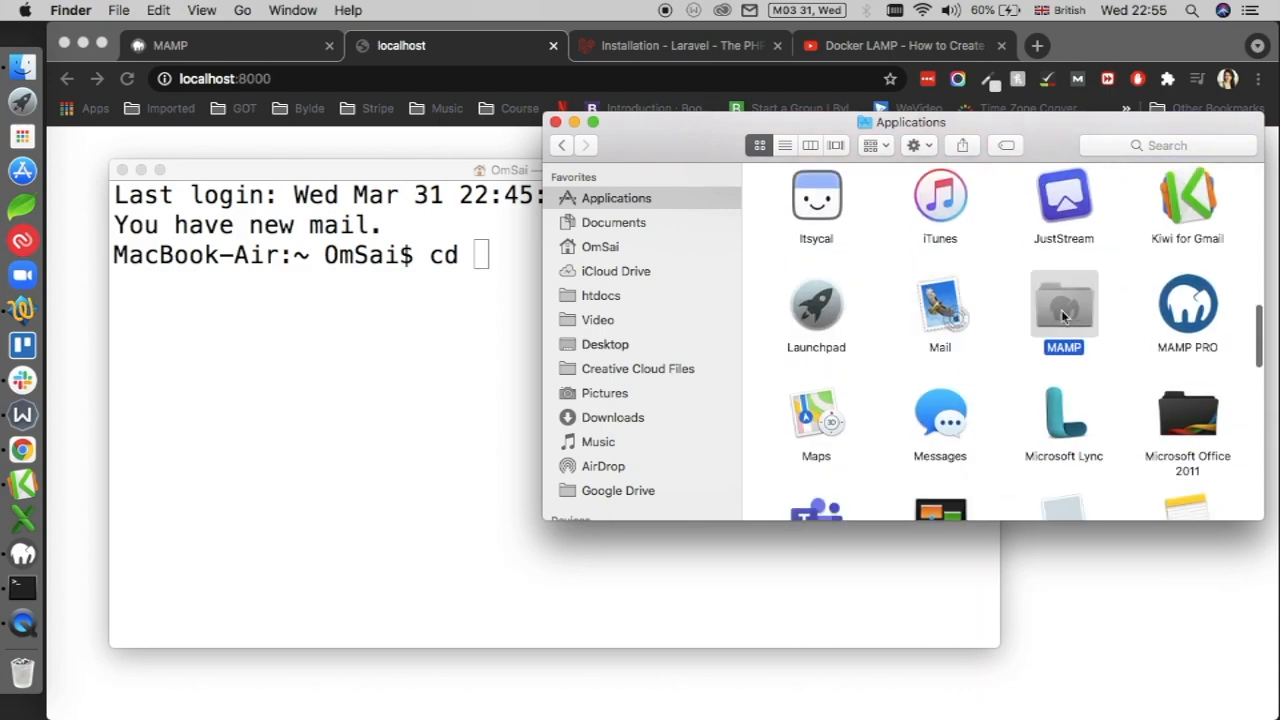
double_click(1063, 307)
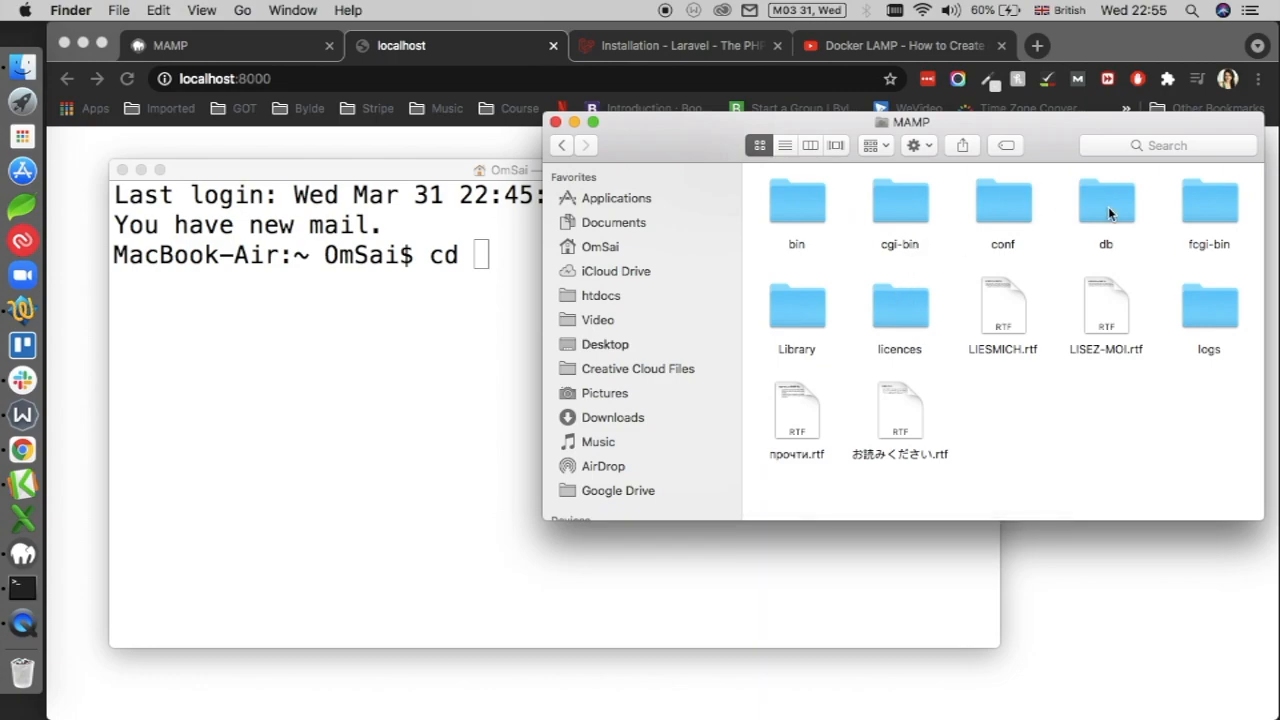
mouse_move(795, 213)
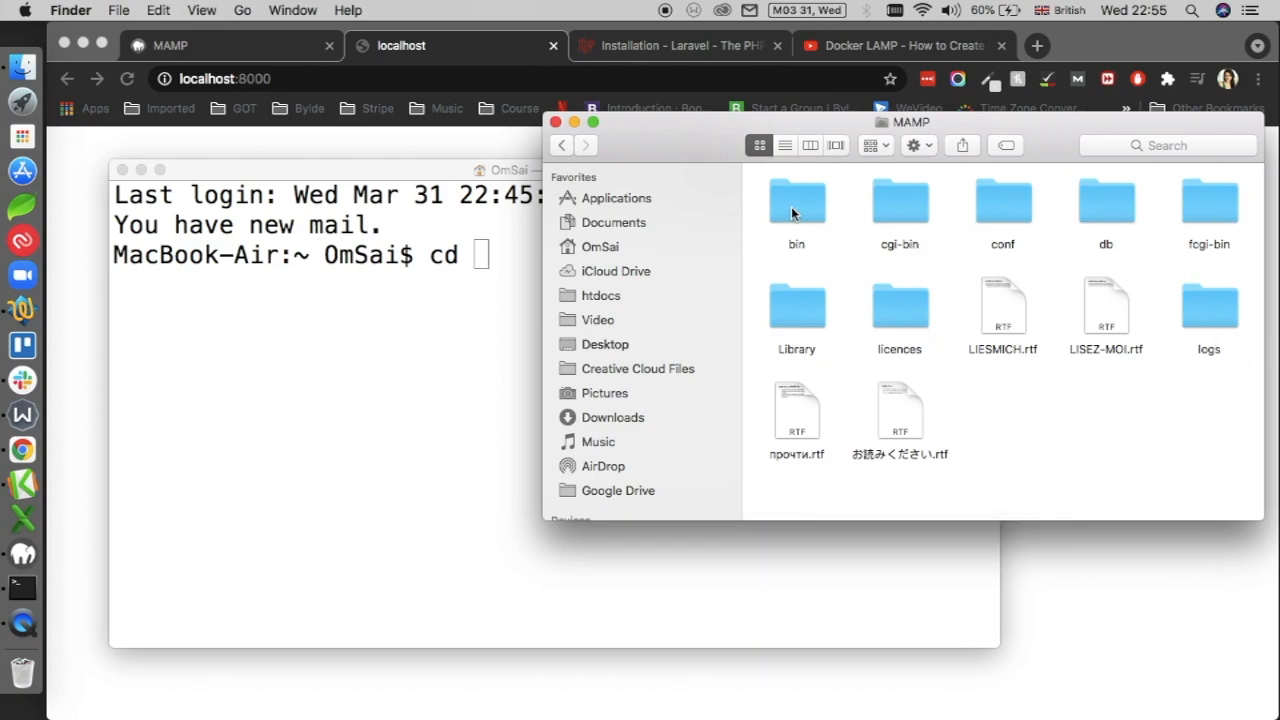
left_click(1106, 200)
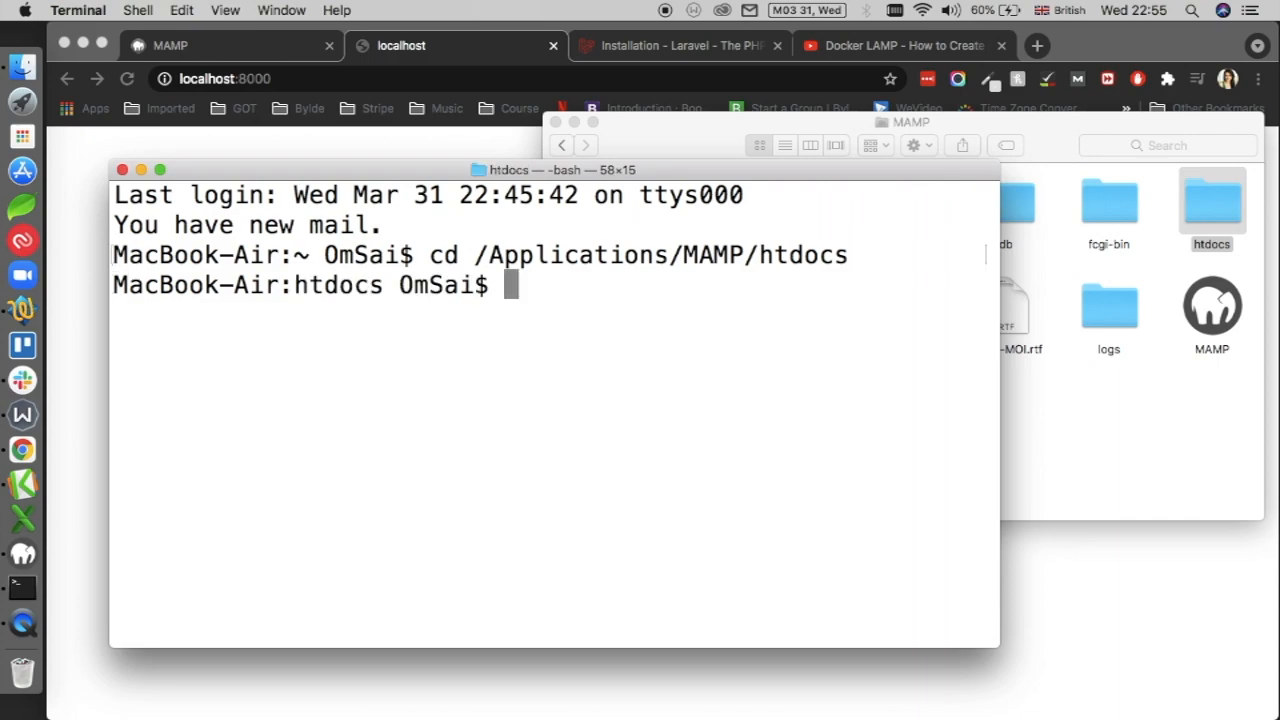
Go from laravel.com to the 8.x Installation docs' 'Installation Via Composer' section
left_click(680, 45)
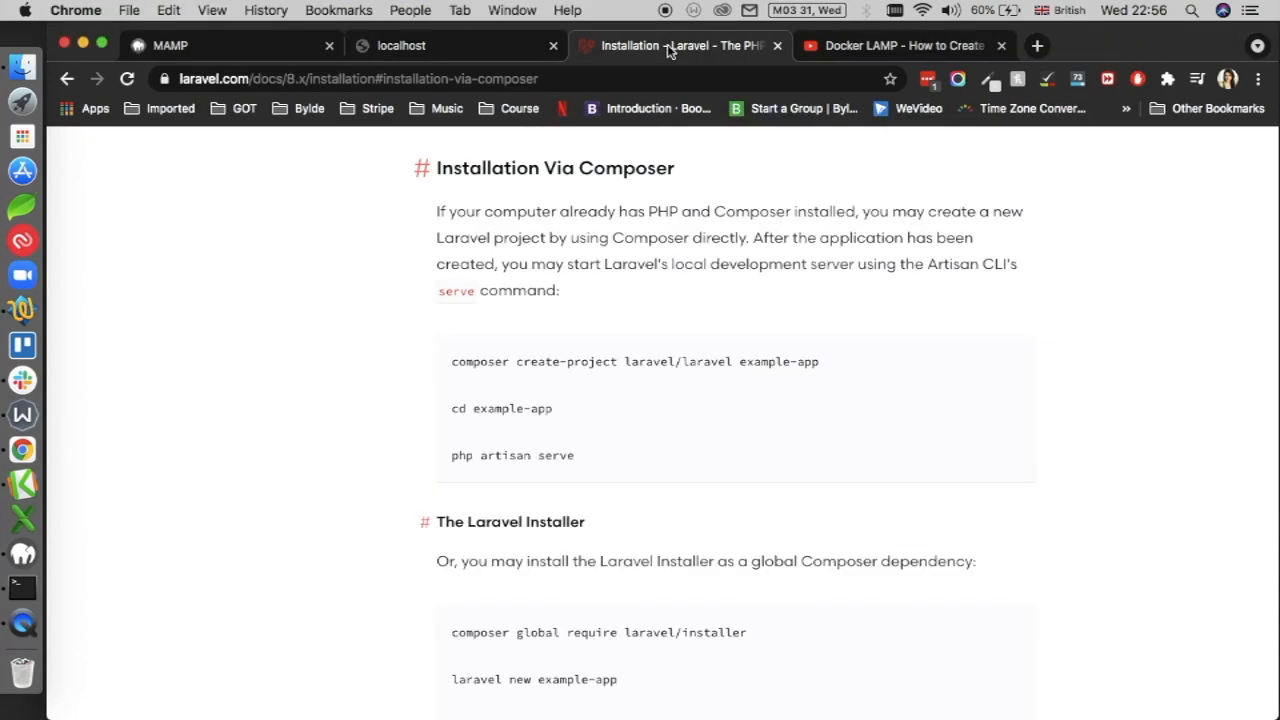
scroll("down", 3)
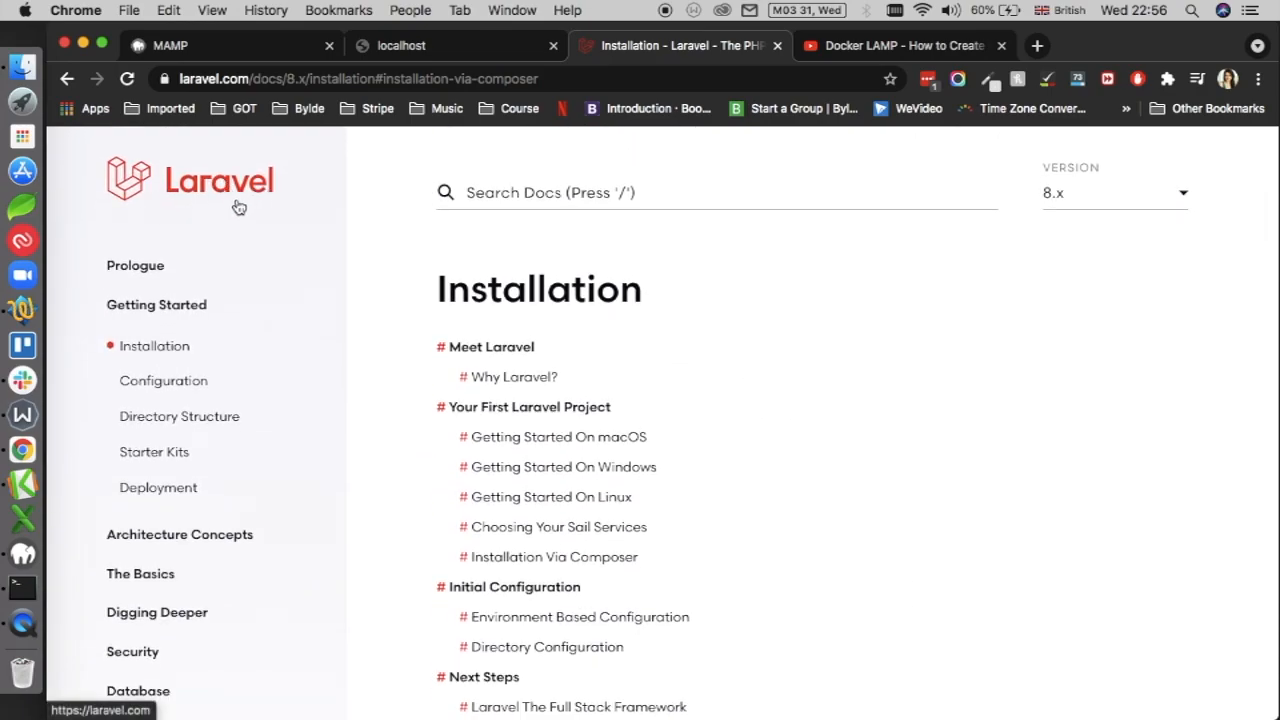
left_click(218, 181)
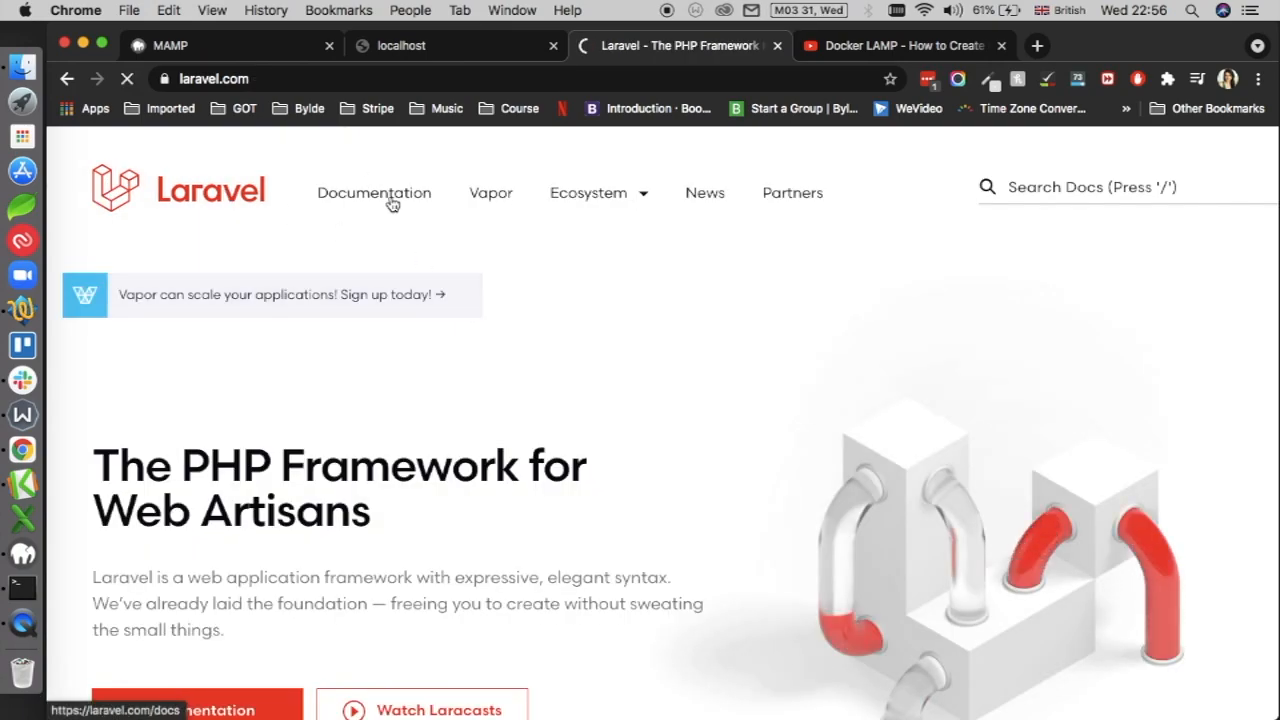
left_click(374, 192)
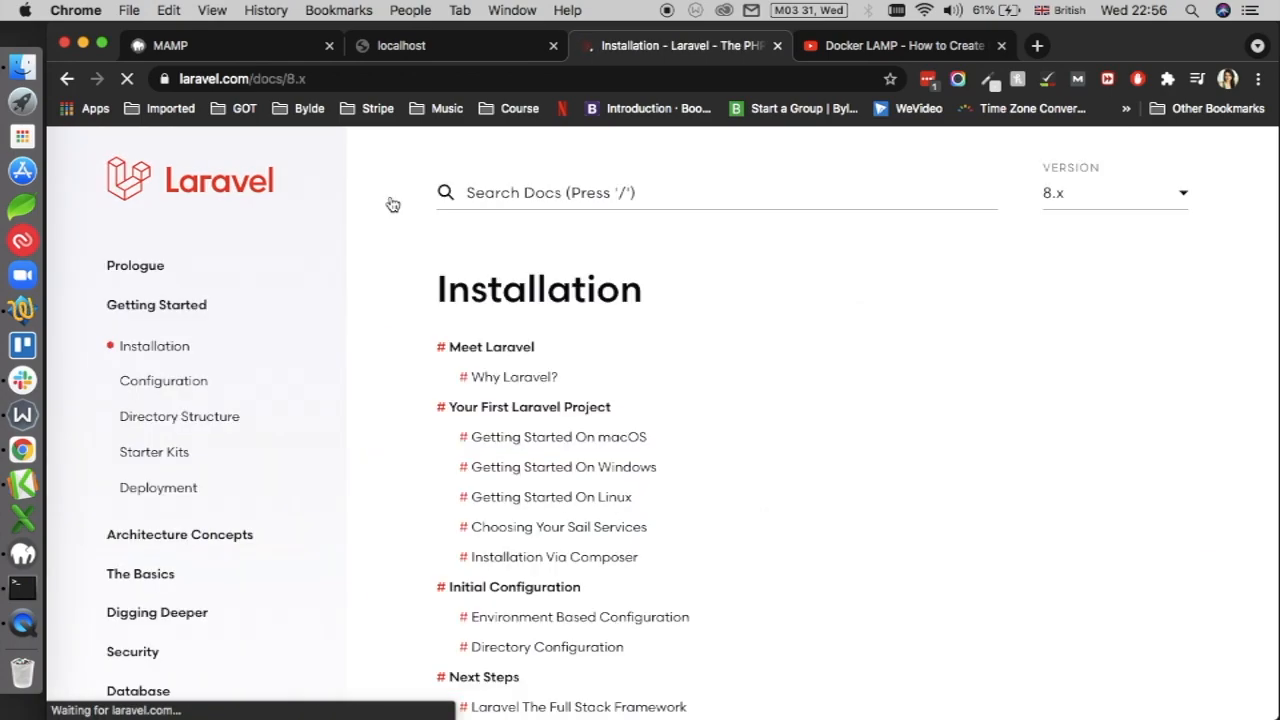
left_click(154, 345)
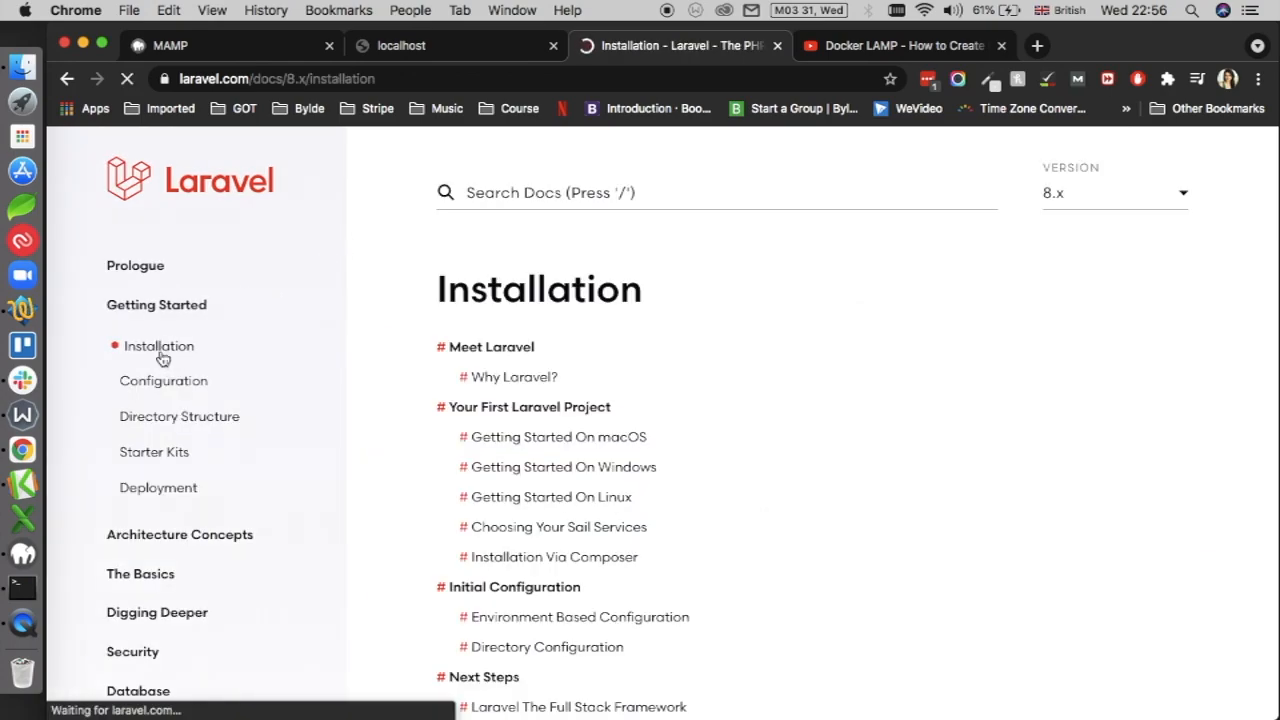
scroll("down", 3)
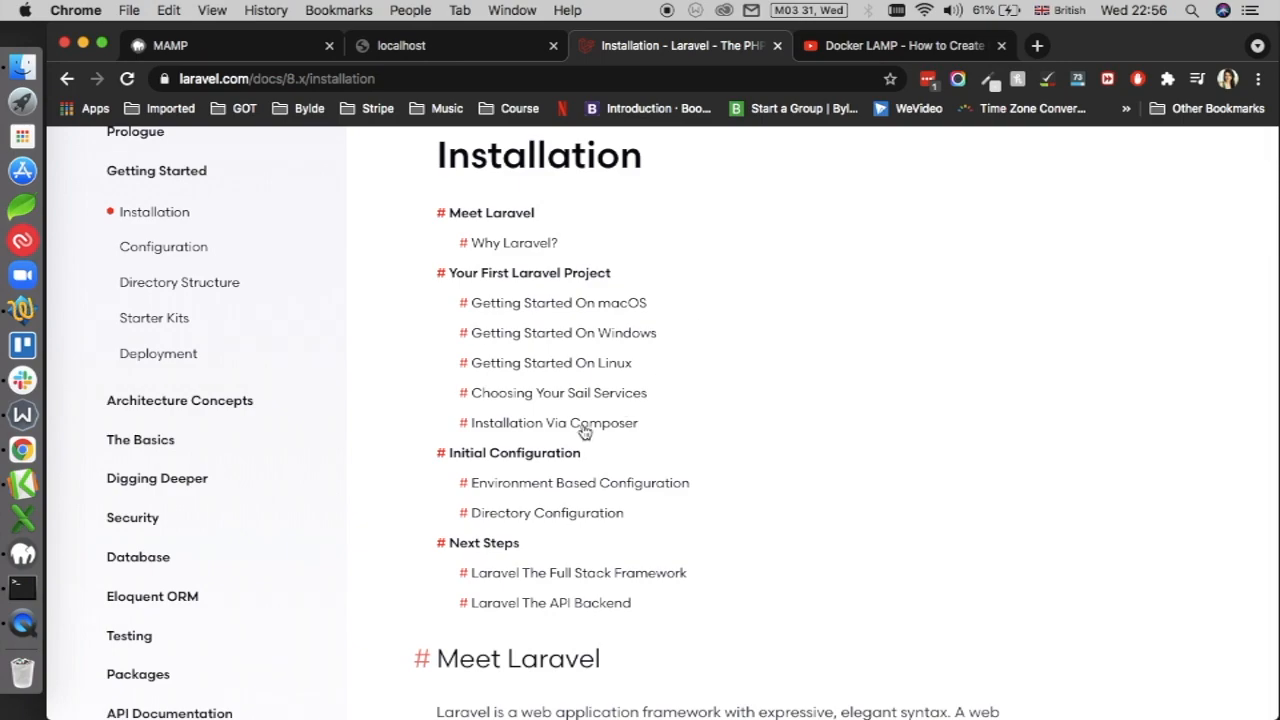
left_click(556, 422)
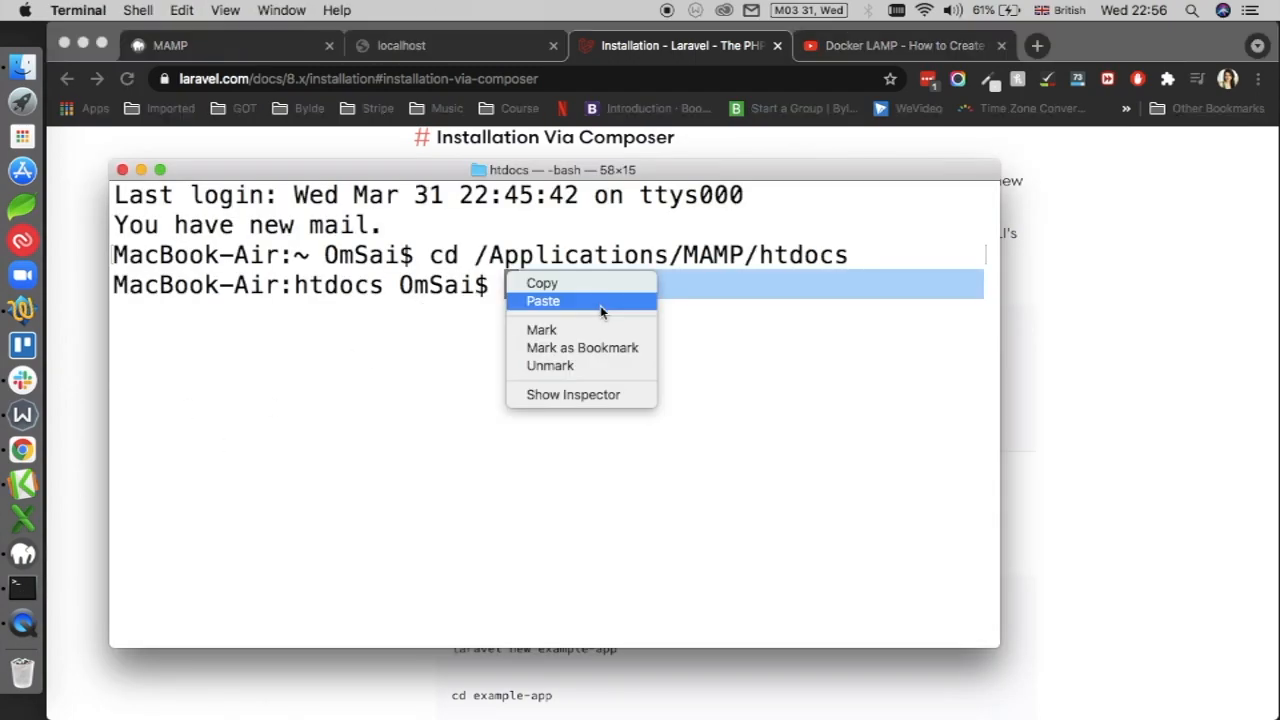
Run 'composer create-project laravel/laravel' with project name laravel and wait for installation
left_click(543, 301)
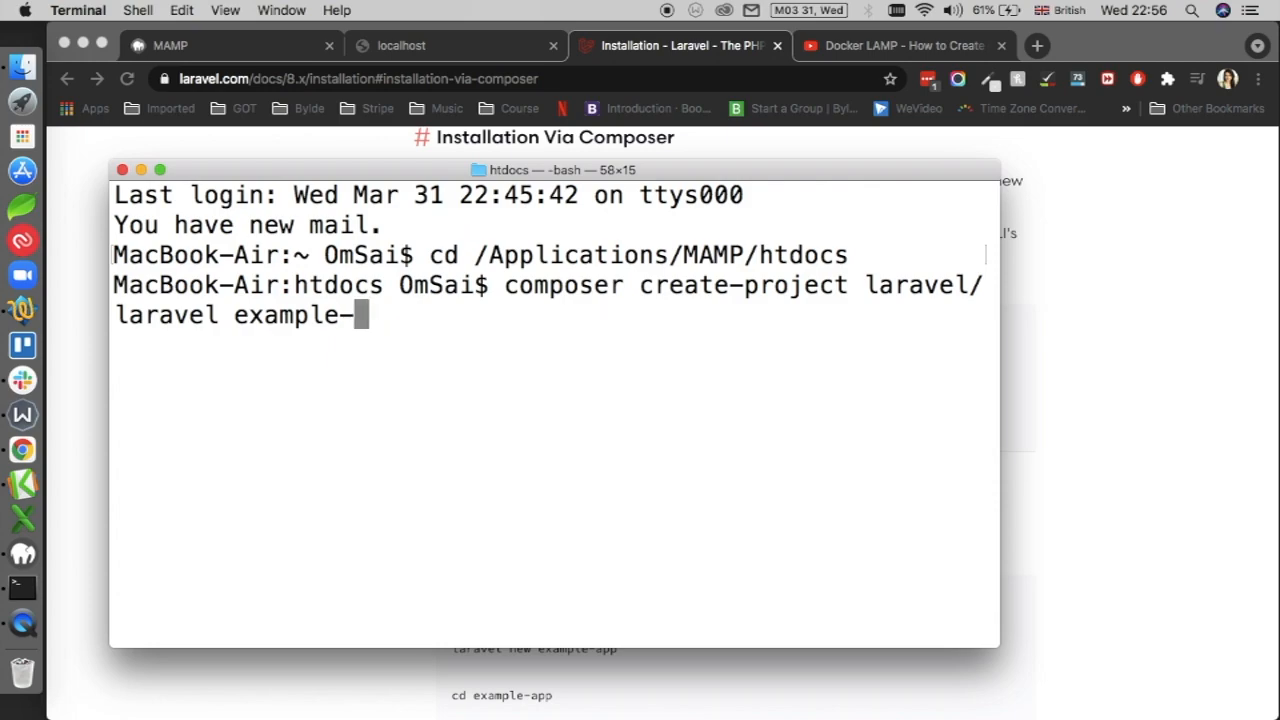
key("backspace")
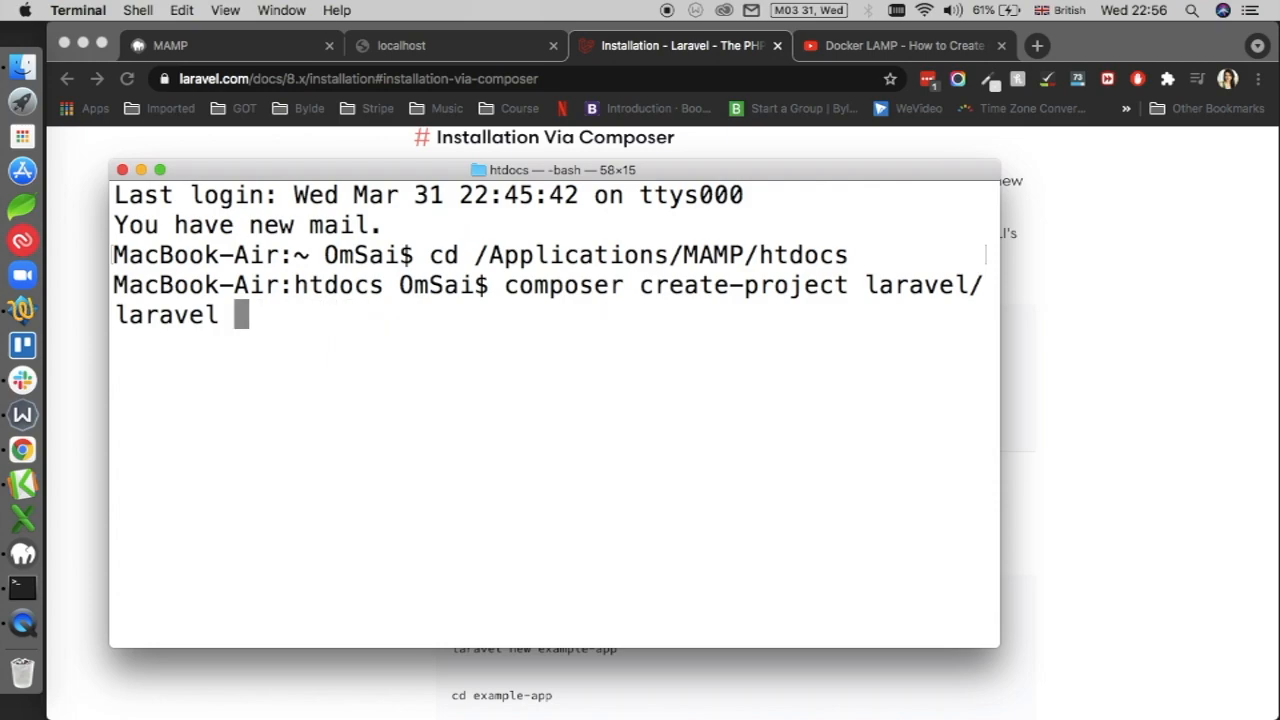
type("lara")
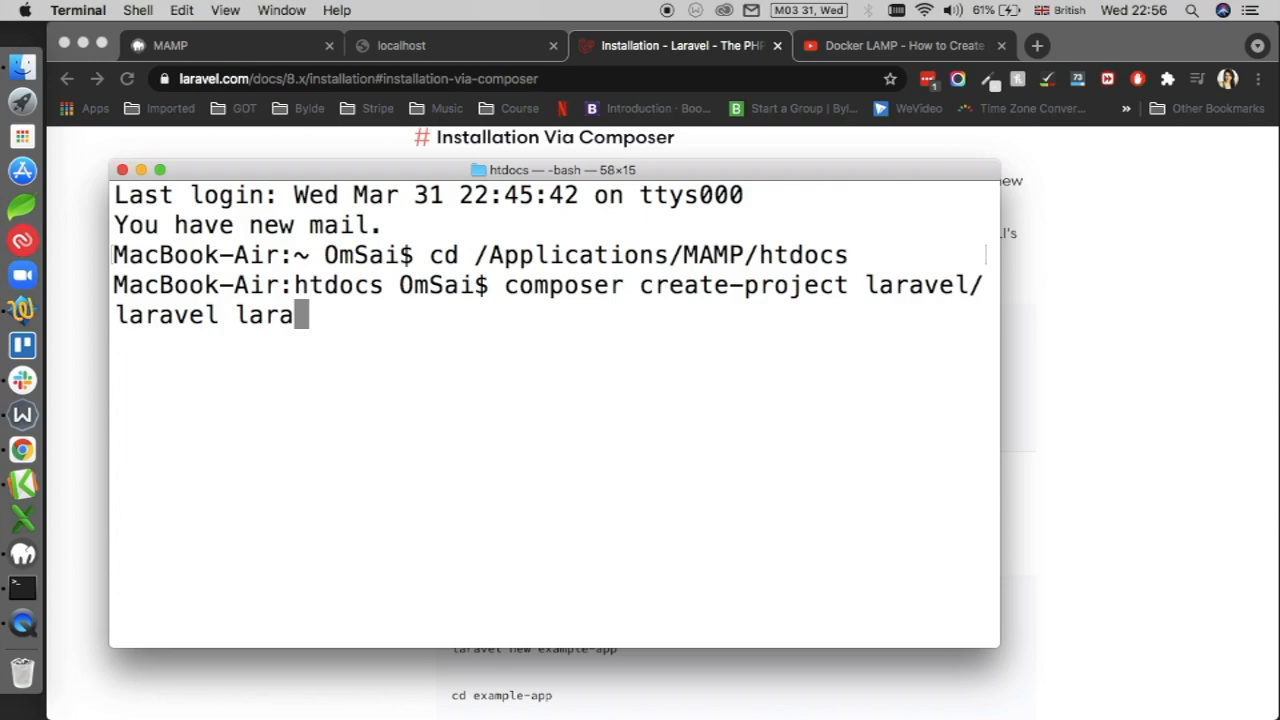
type("vel")
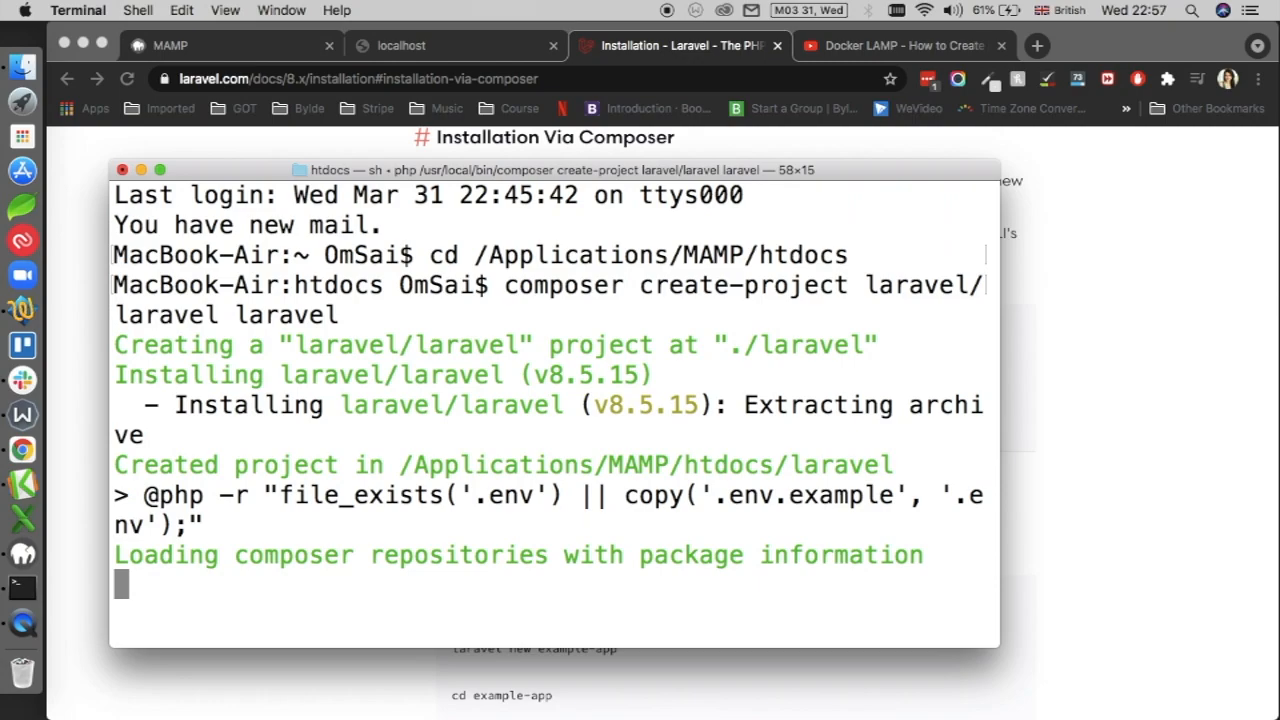
mouse_move(1044, 255)
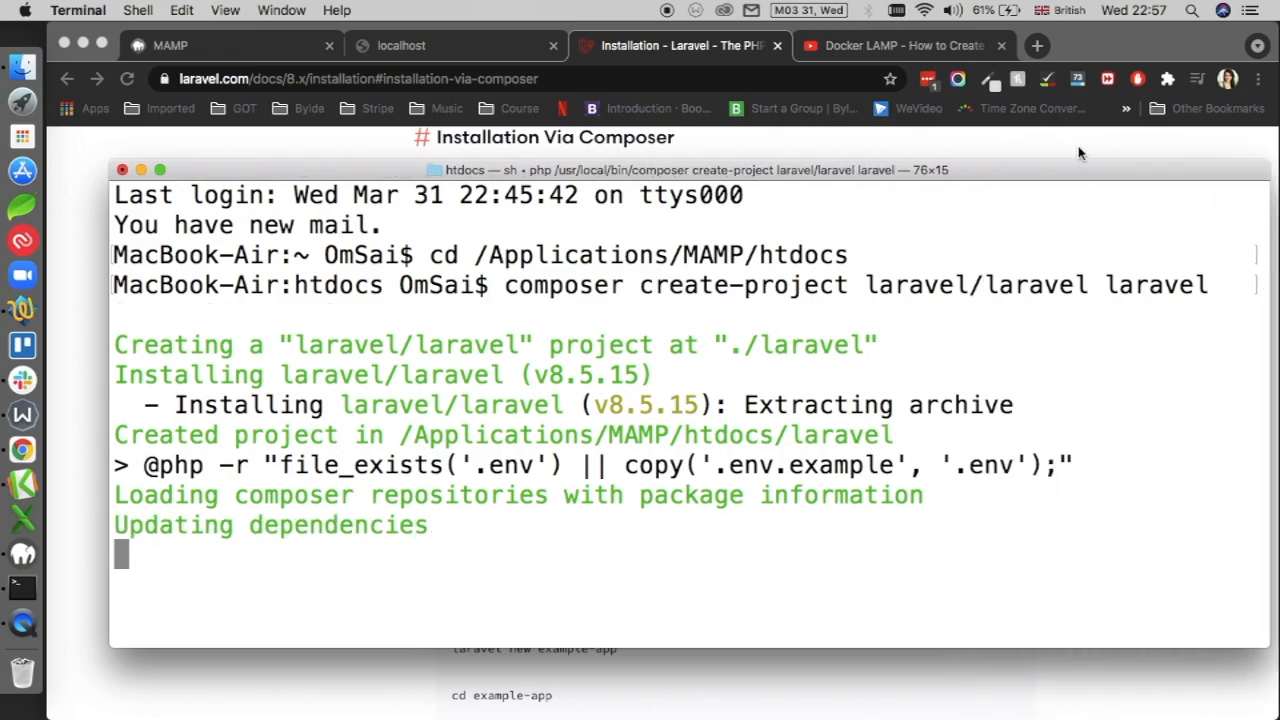
left_click_drag(670, 169, 670, 143)
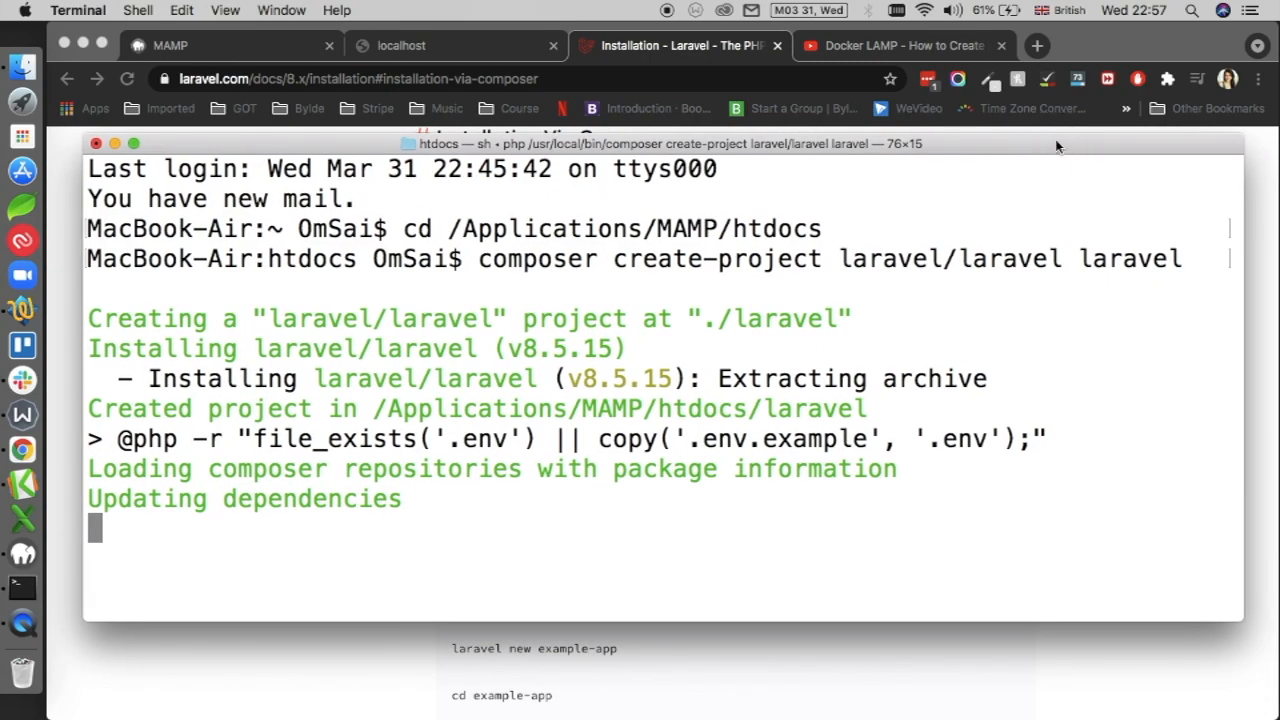
mouse_move(845, 337)
type("cd")
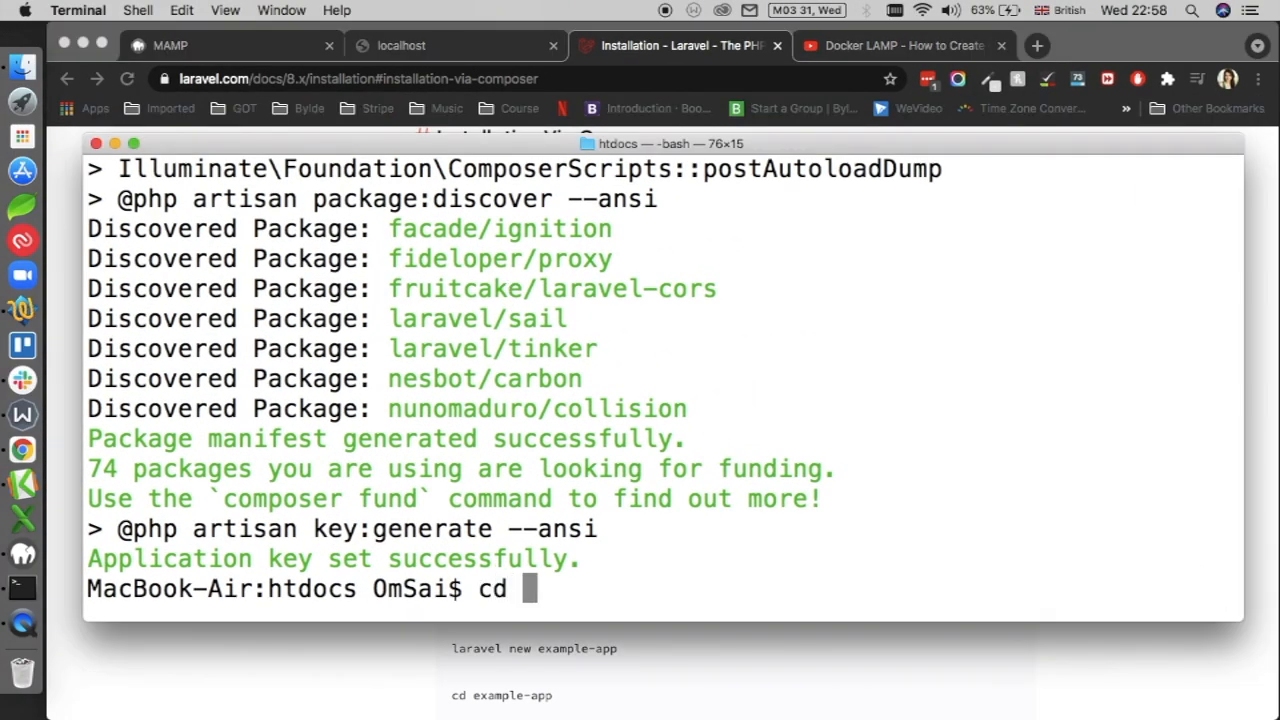
Enter the laravel/ folder and run 'php artisan serve&' to serve at 127.0.0.1:8000
type("laravel/")
type("php artisan serve")
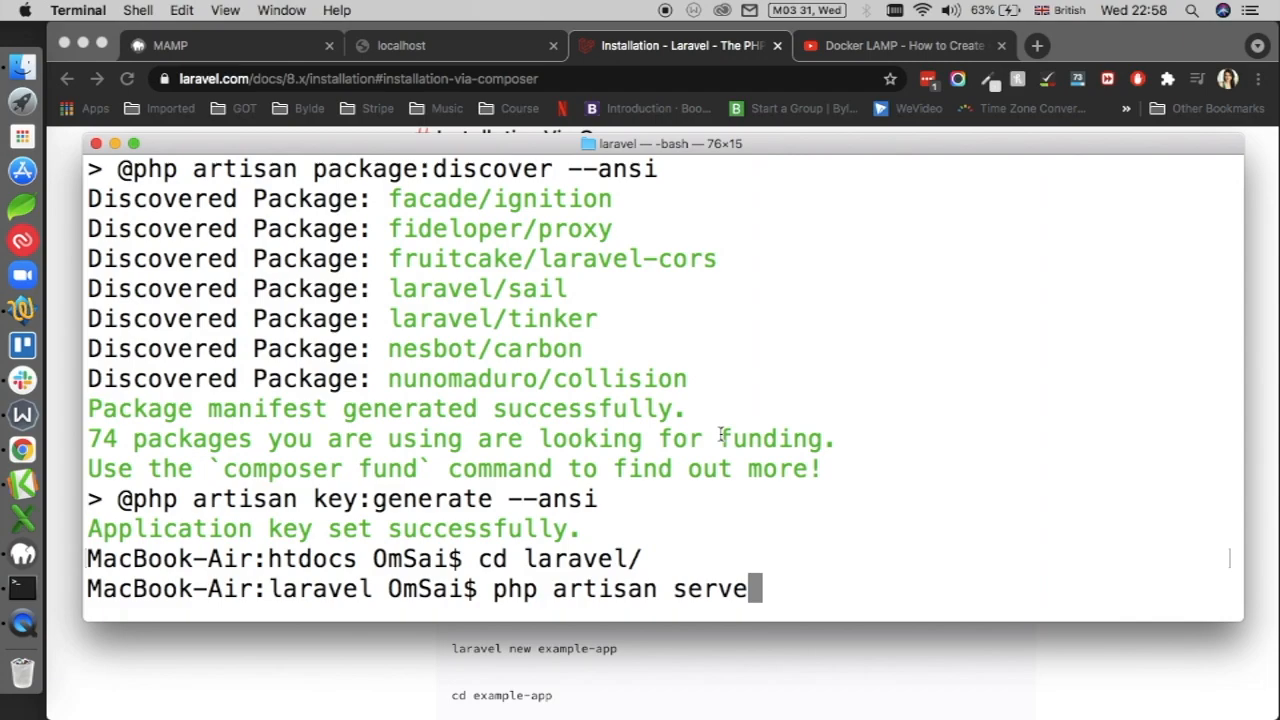
type("&")
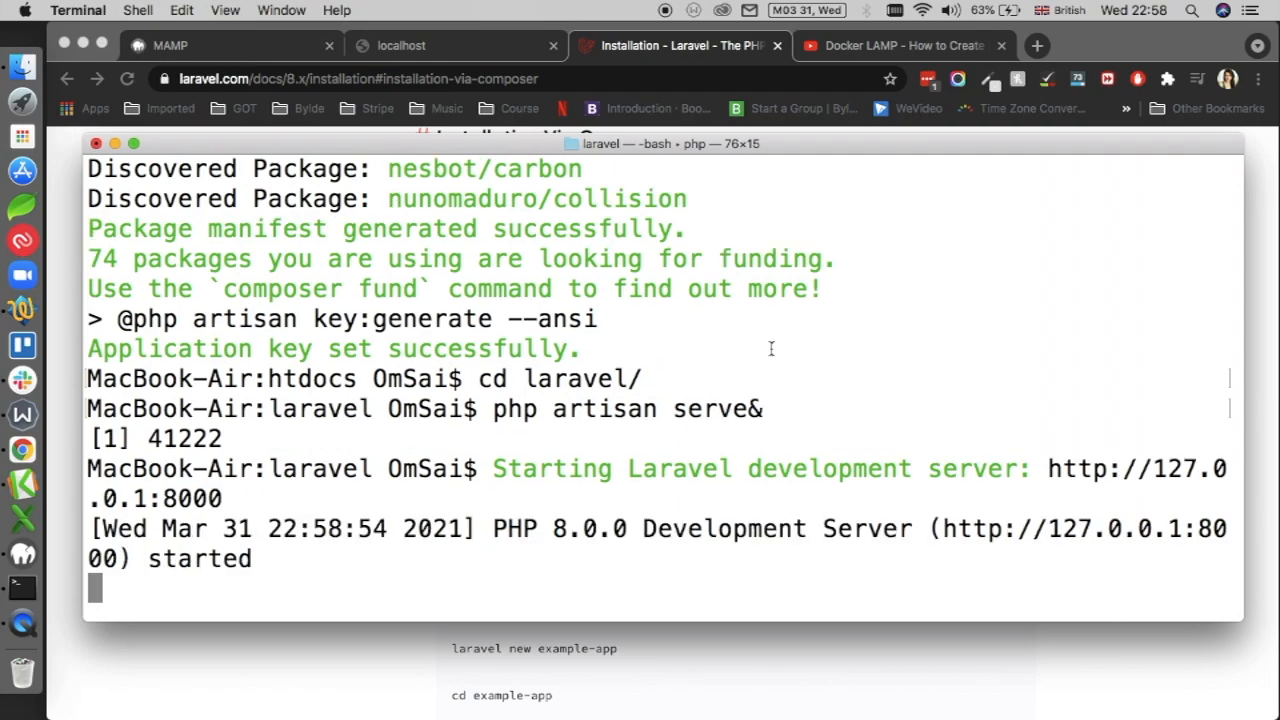
mouse_move(857, 451)
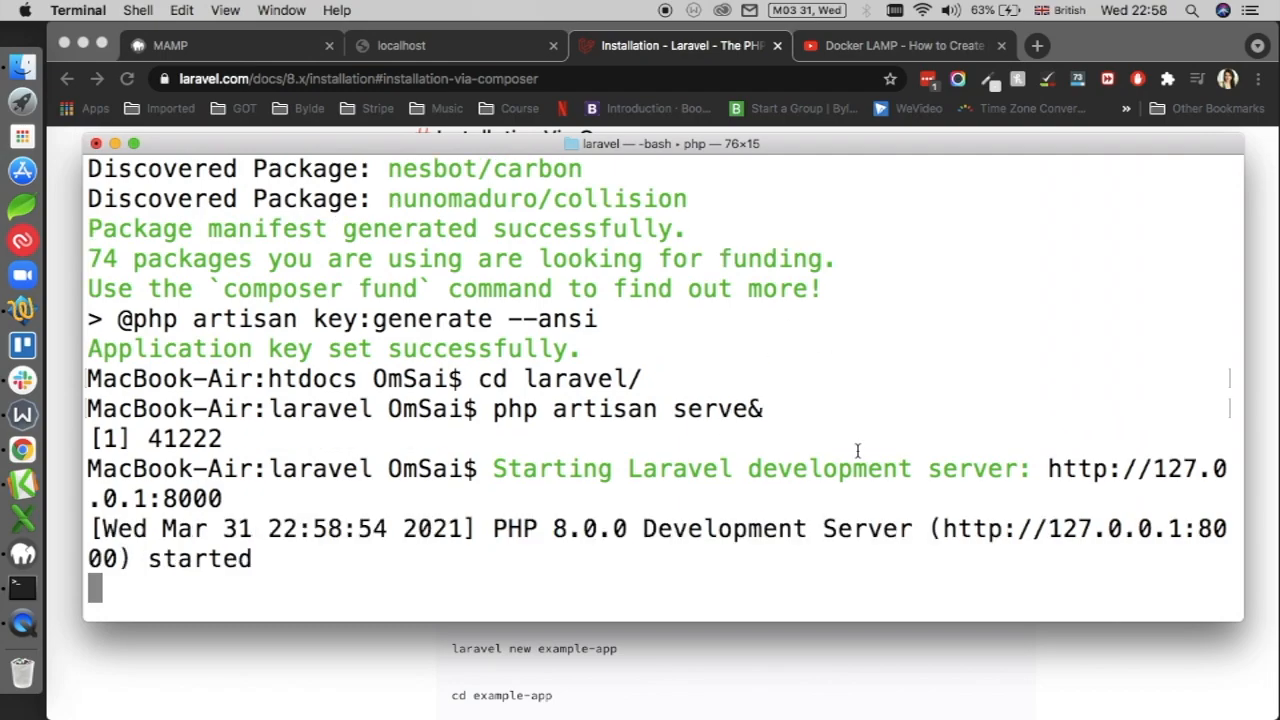
mouse_move(1129, 508)
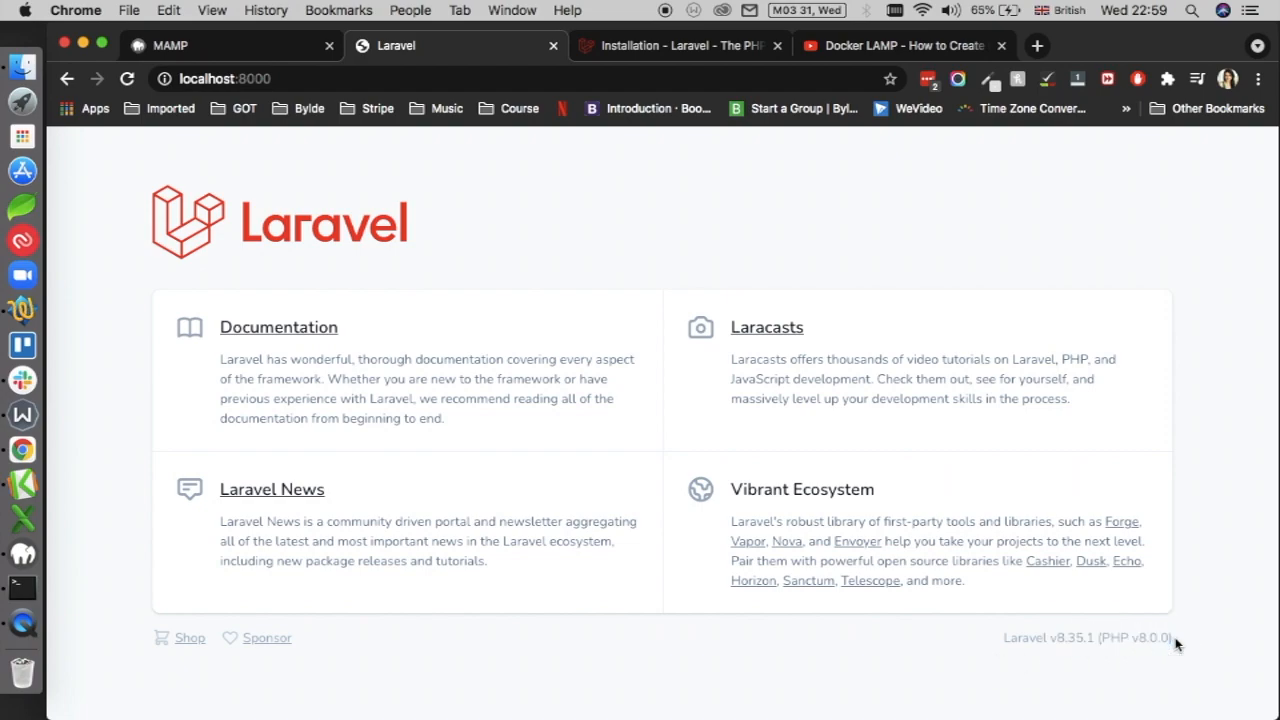
mouse_move(519, 509)
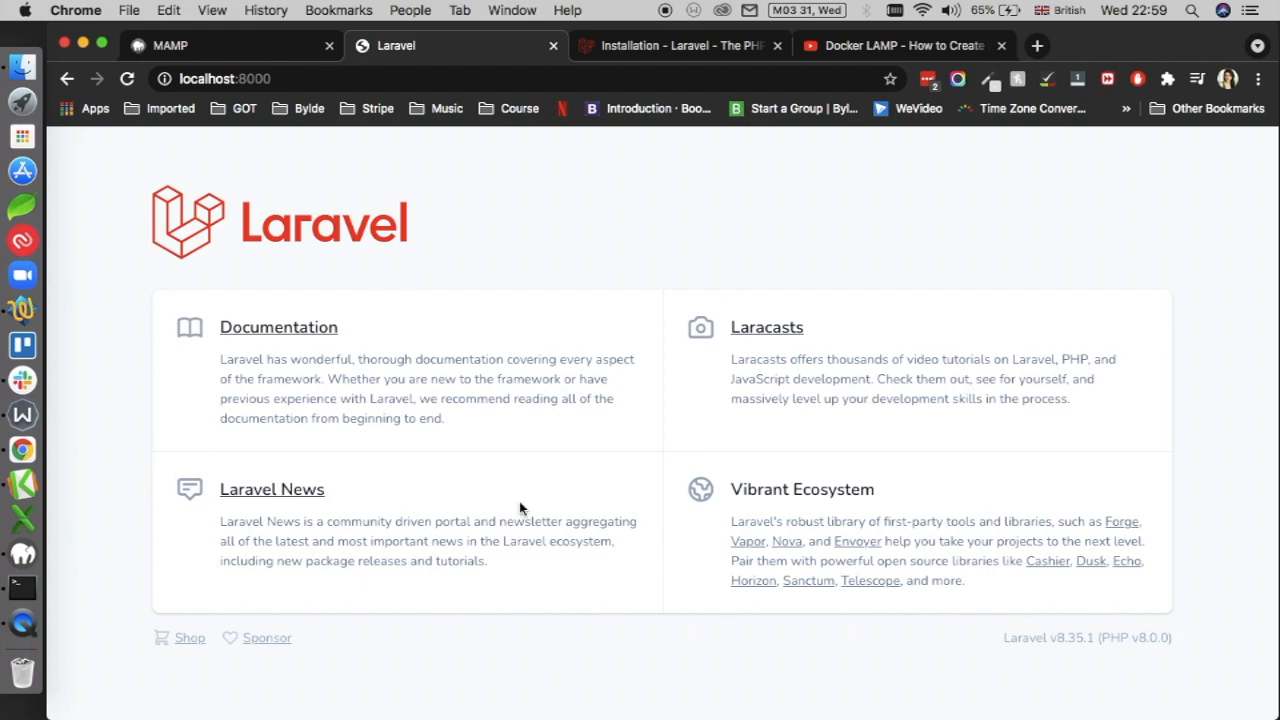
mouse_move(519, 287)
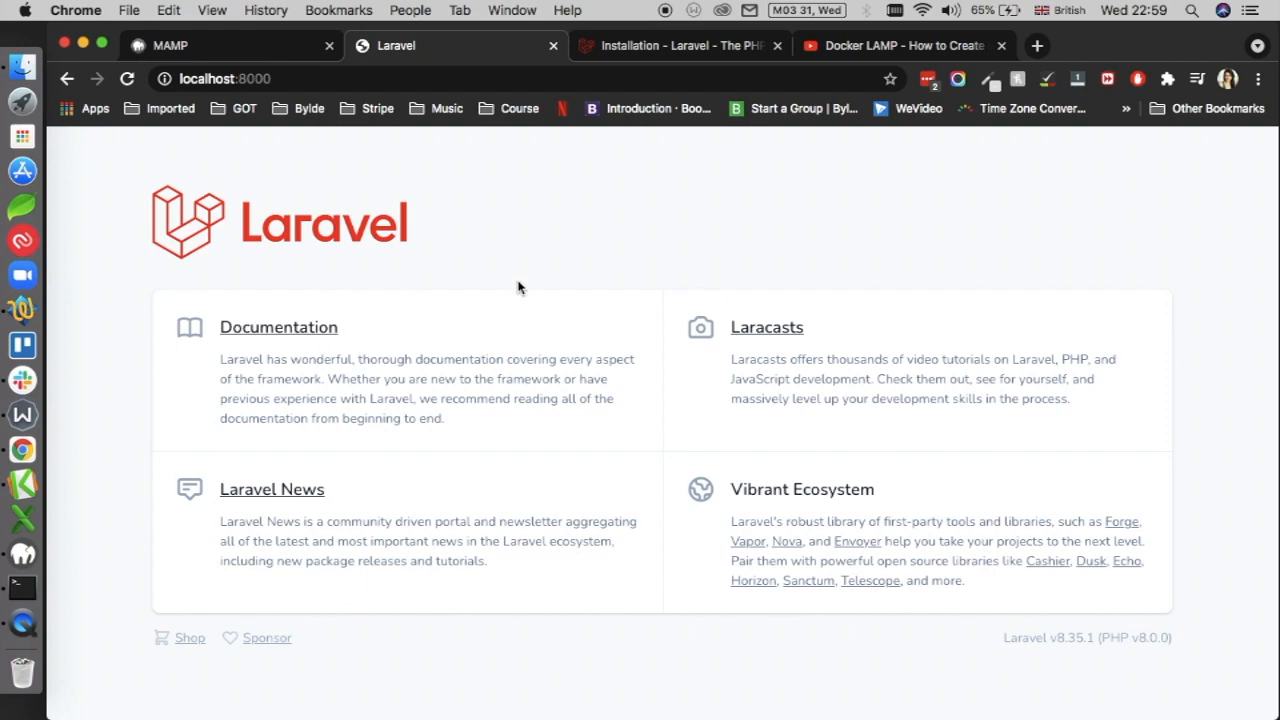